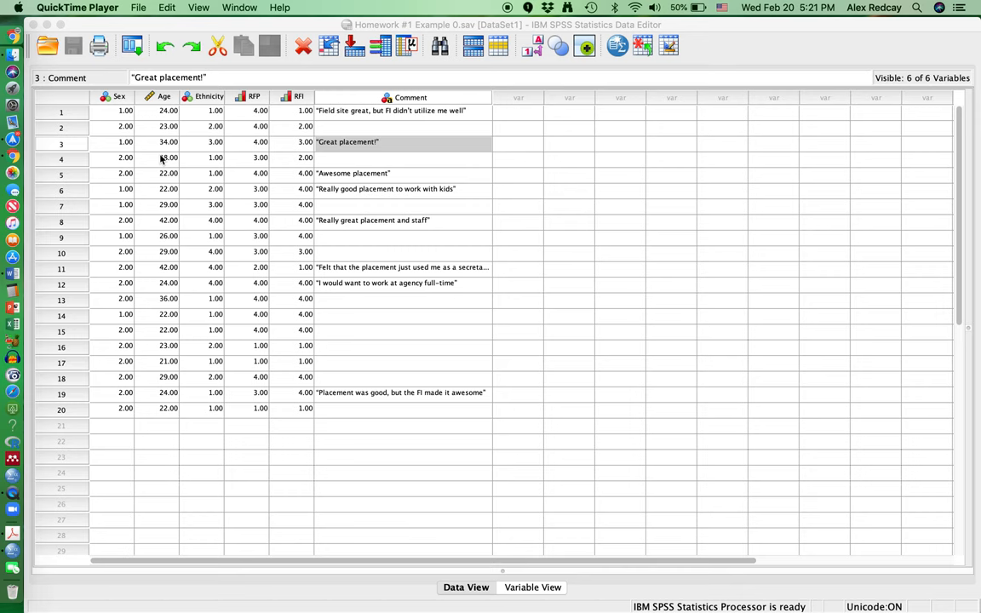
# Step: Focus the Homework #1 Data Editor and open Analyze's Descriptive Statistics submenu
pyautogui.click(400, 220)
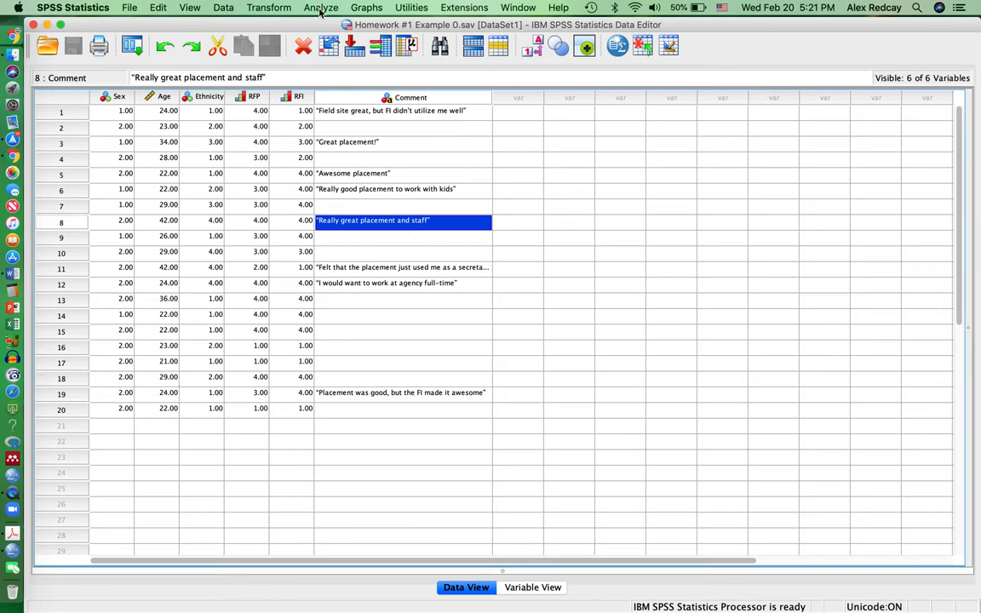
pyautogui.click(321, 8)
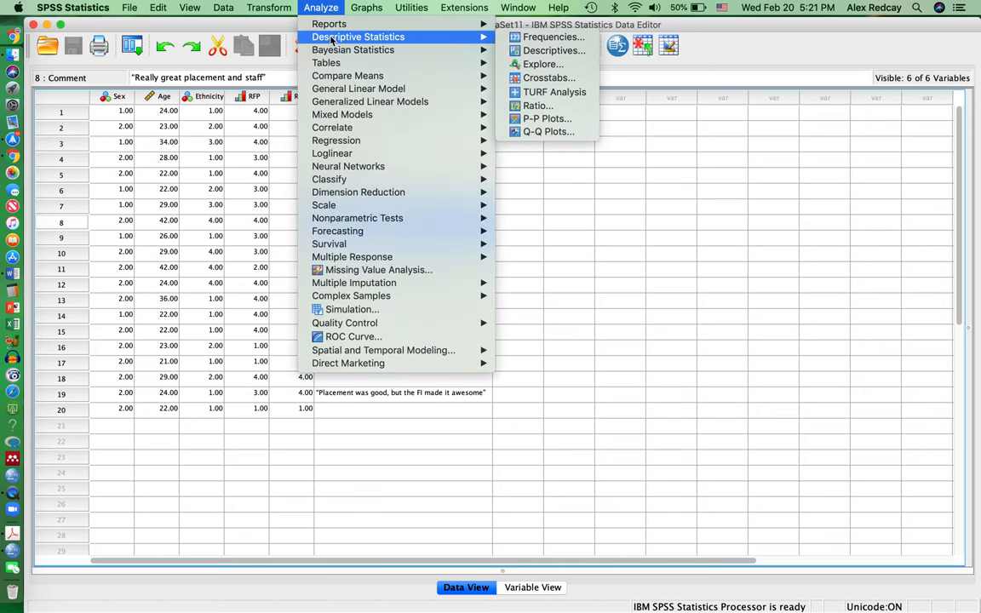
pyautogui.moveTo(483, 47)
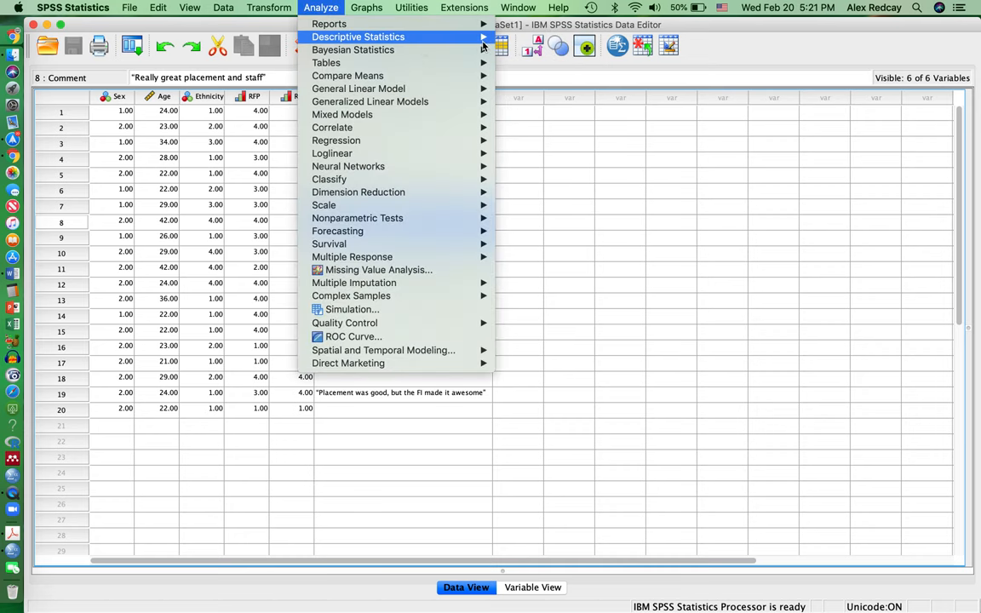
# Step: Start a Frequencies analysis and select the placement recommendation variable
pyautogui.click(358, 37)
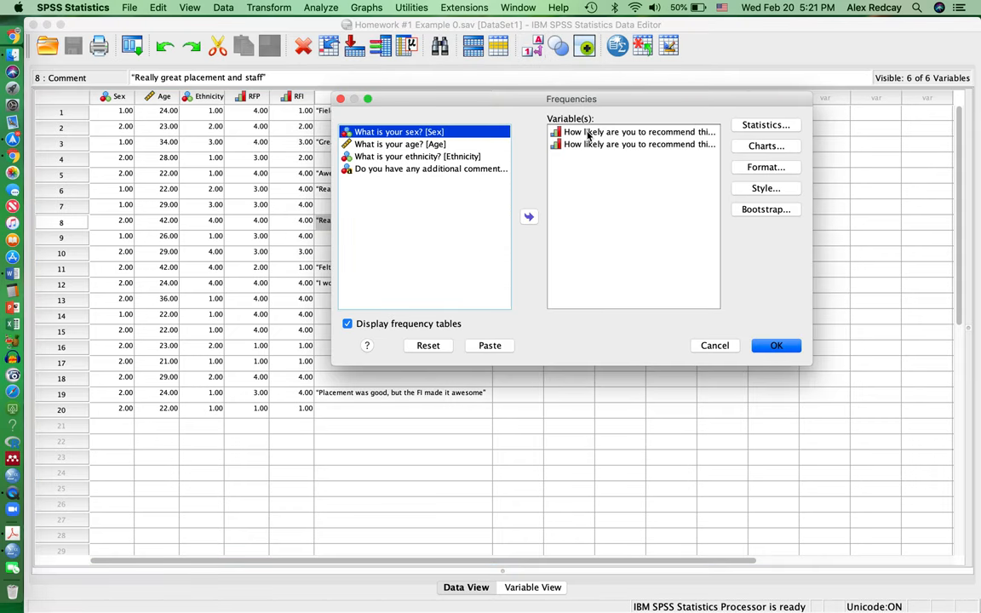
pyautogui.click(634, 132)
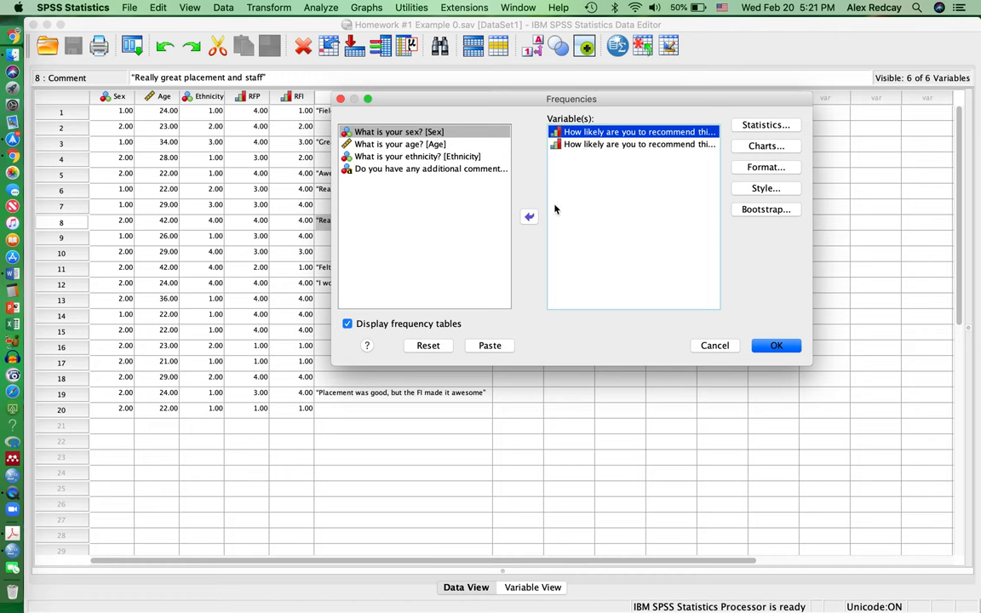
pyautogui.moveTo(582, 149)
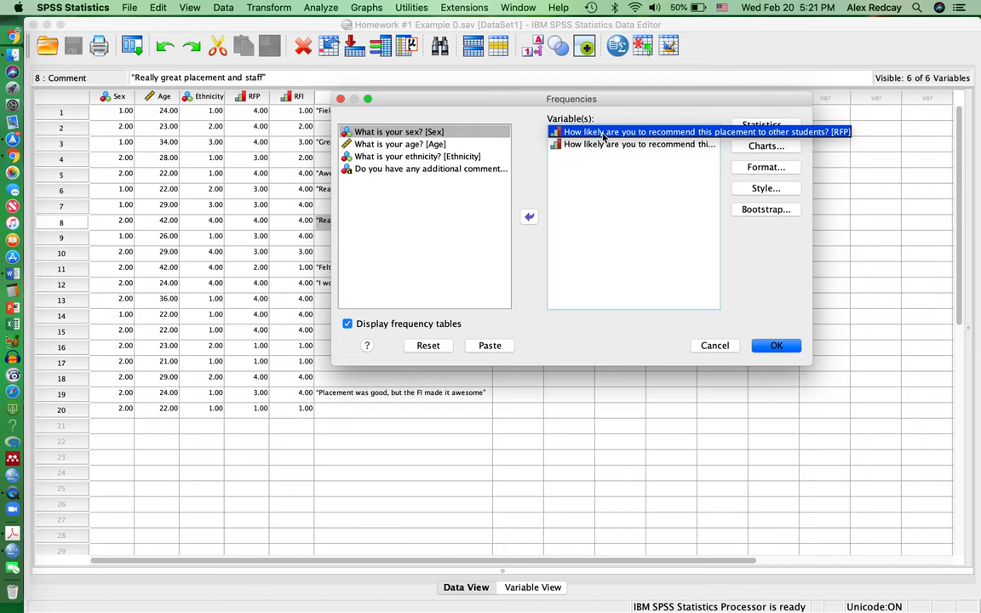
pyautogui.moveTo(707, 221)
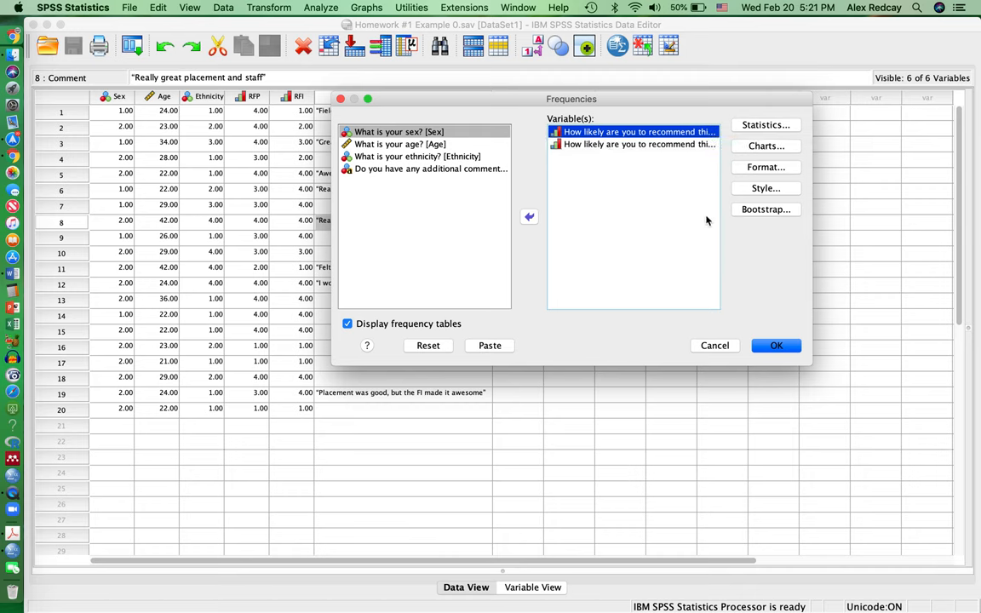
# Step: Keep bar charts of frequencies in the Frequencies chart options
pyautogui.click(765, 145)
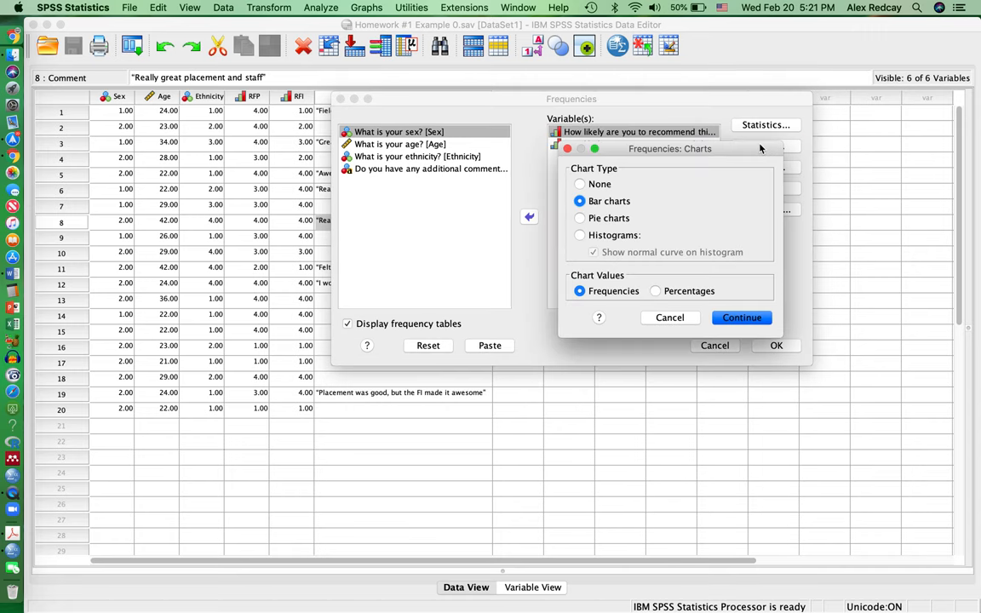
pyautogui.moveTo(582, 220)
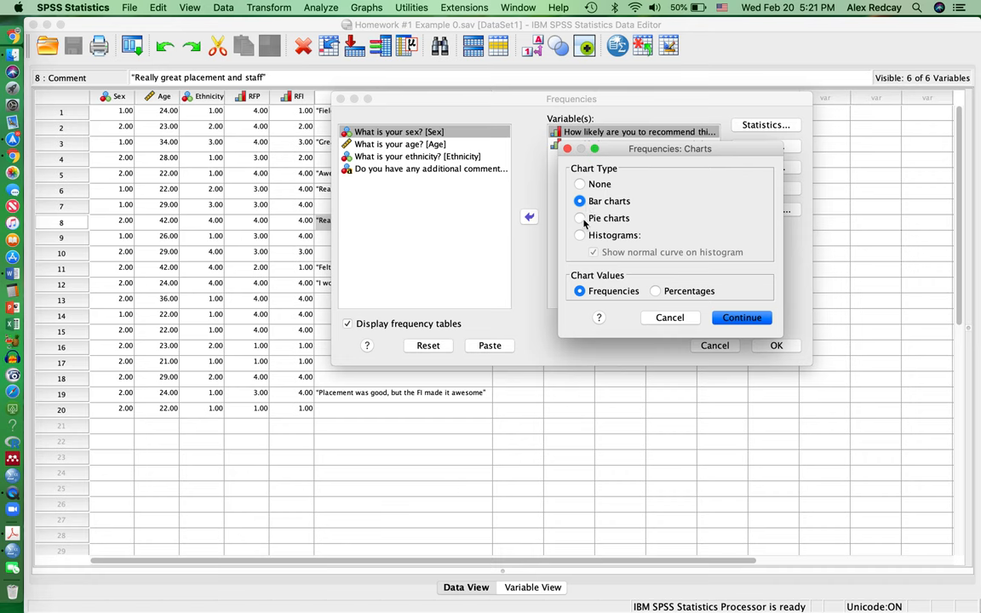
pyautogui.moveTo(588, 230)
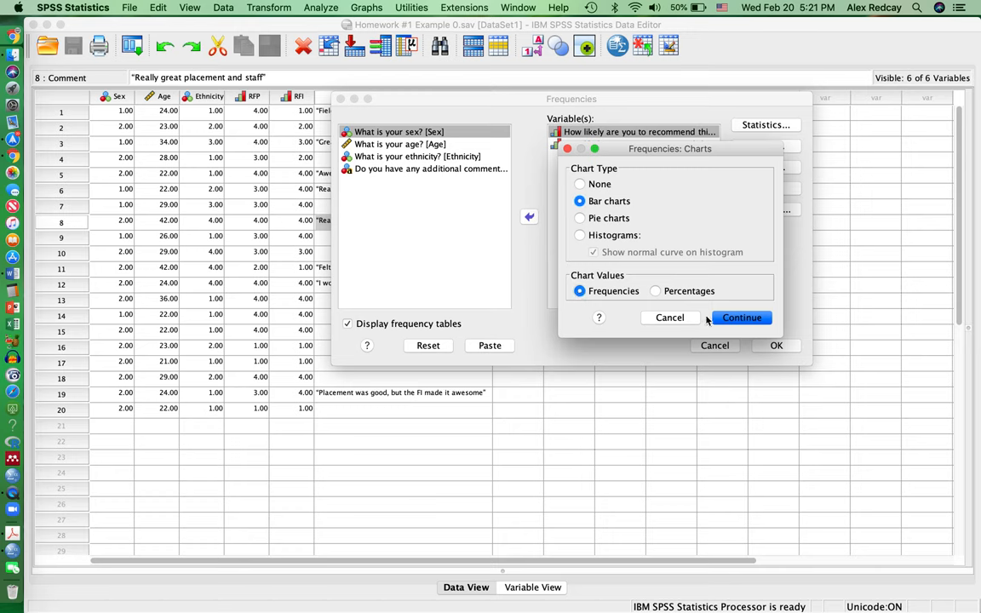
pyautogui.click(741, 317)
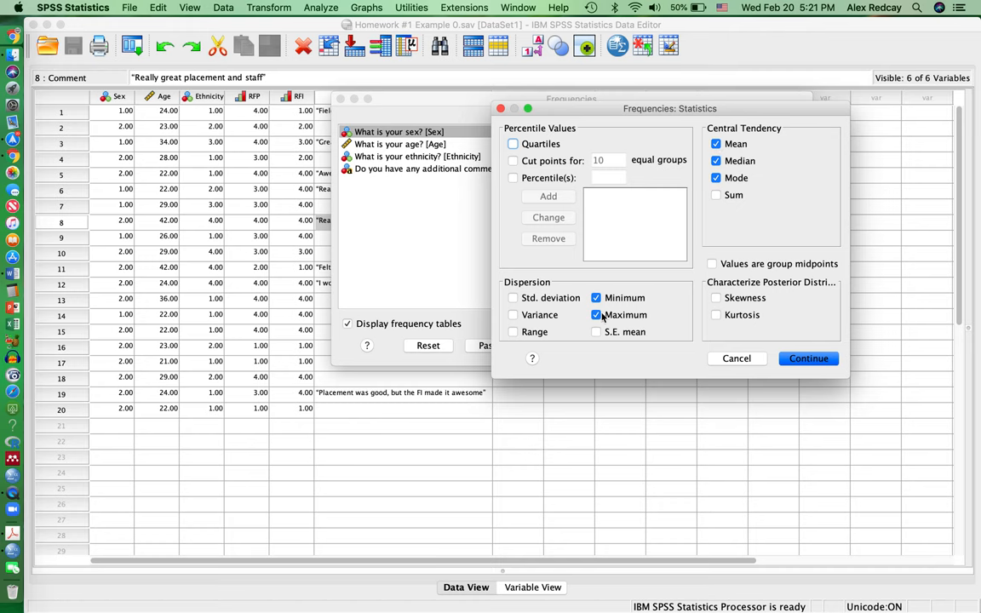
# Step: Add standard deviation to the statistics, run Frequencies, and scroll to the frequency tables
pyautogui.click(513, 298)
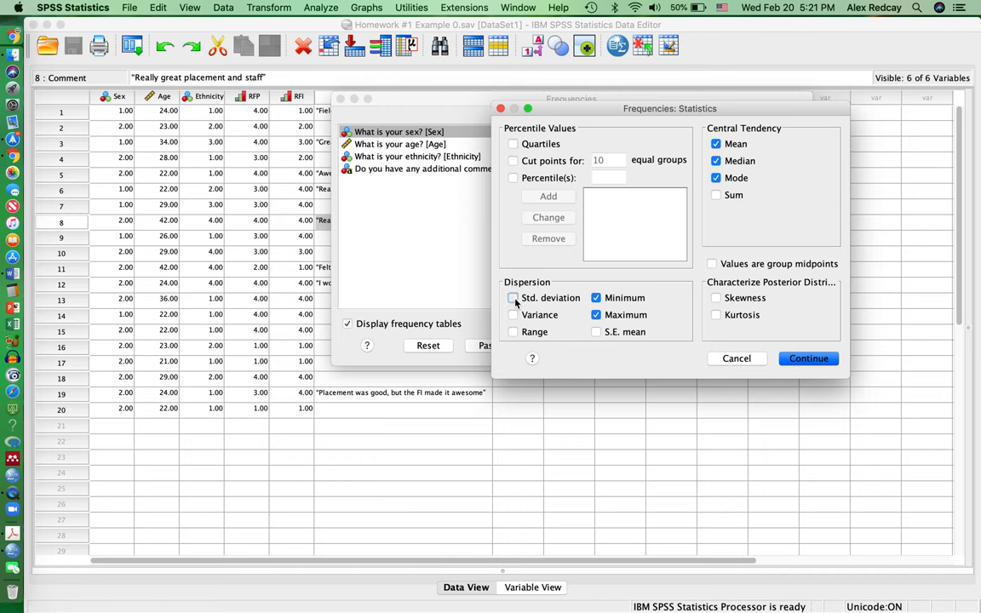
pyautogui.click(513, 297)
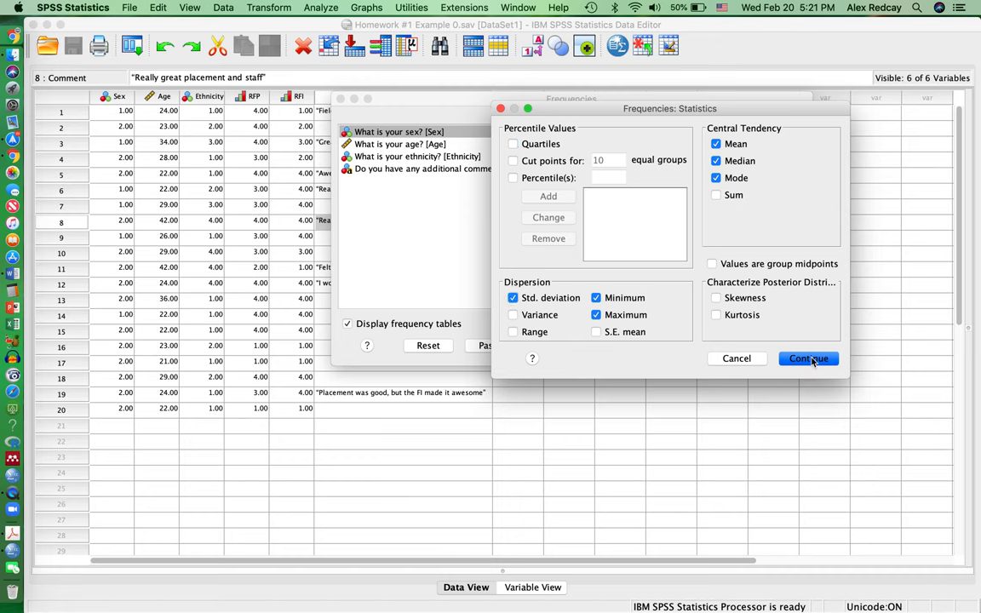
pyautogui.click(808, 358)
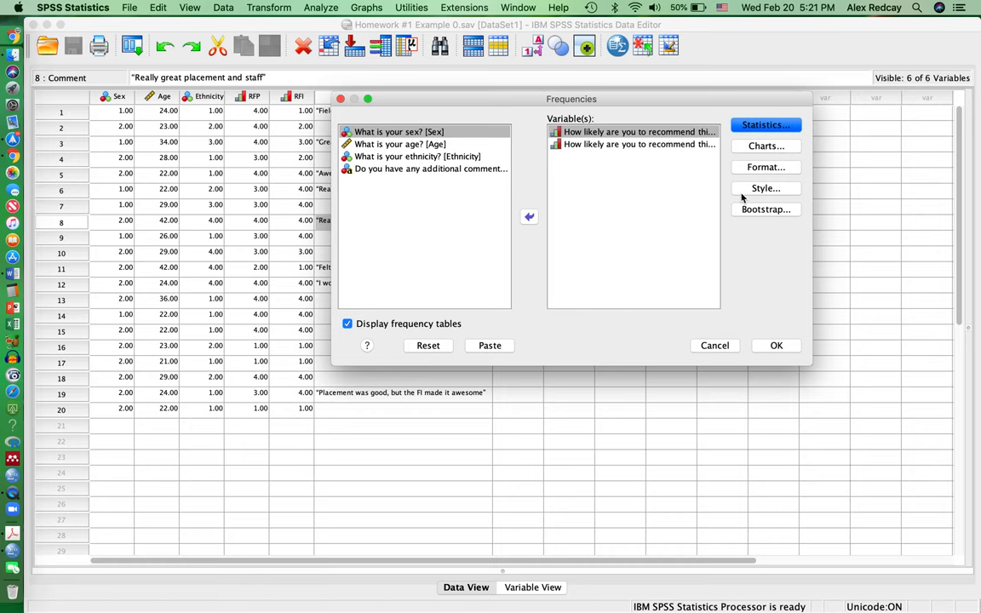
pyautogui.moveTo(773, 348)
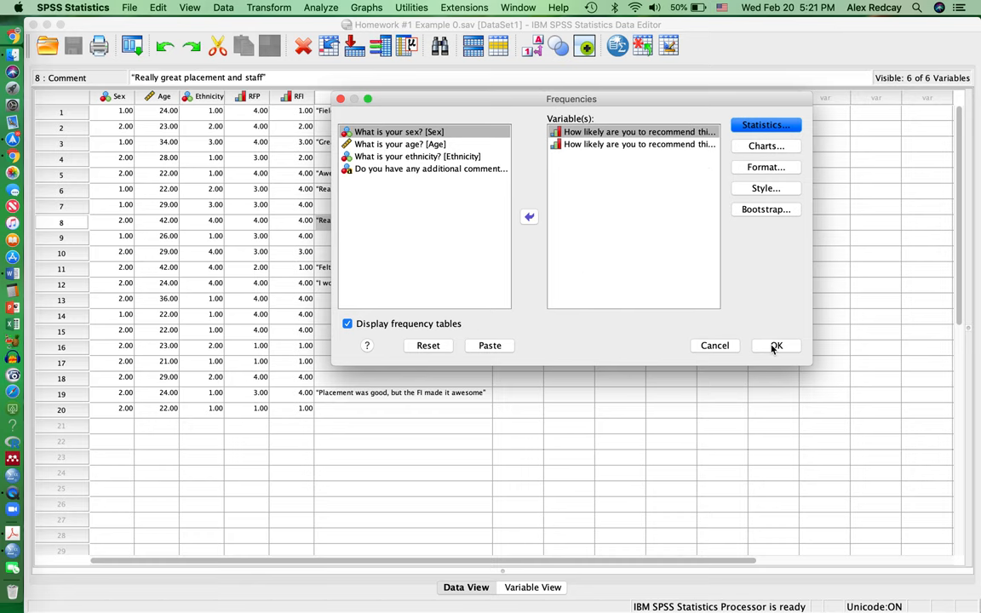
pyautogui.click(775, 345)
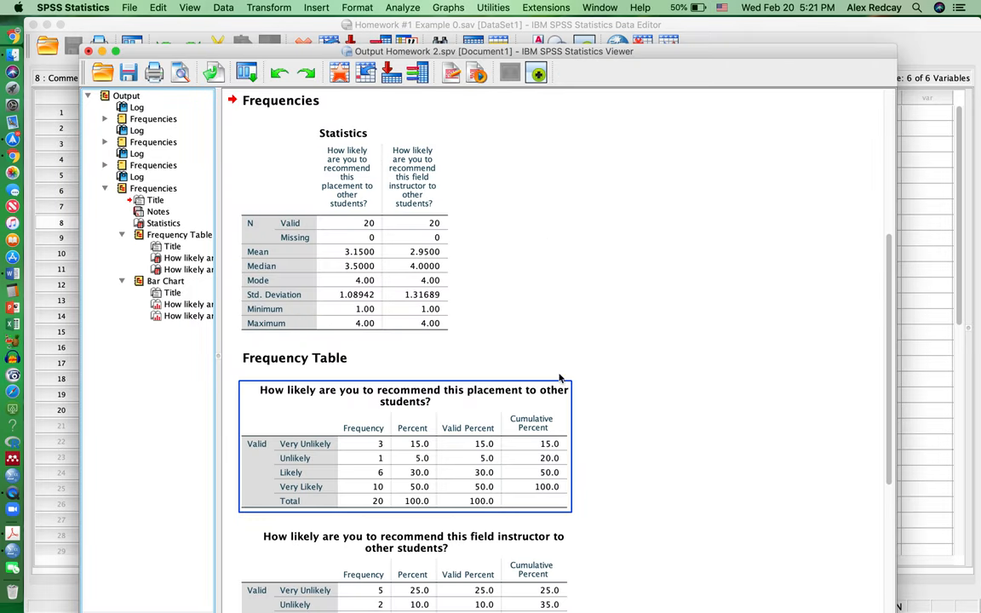
pyautogui.scroll(-3)
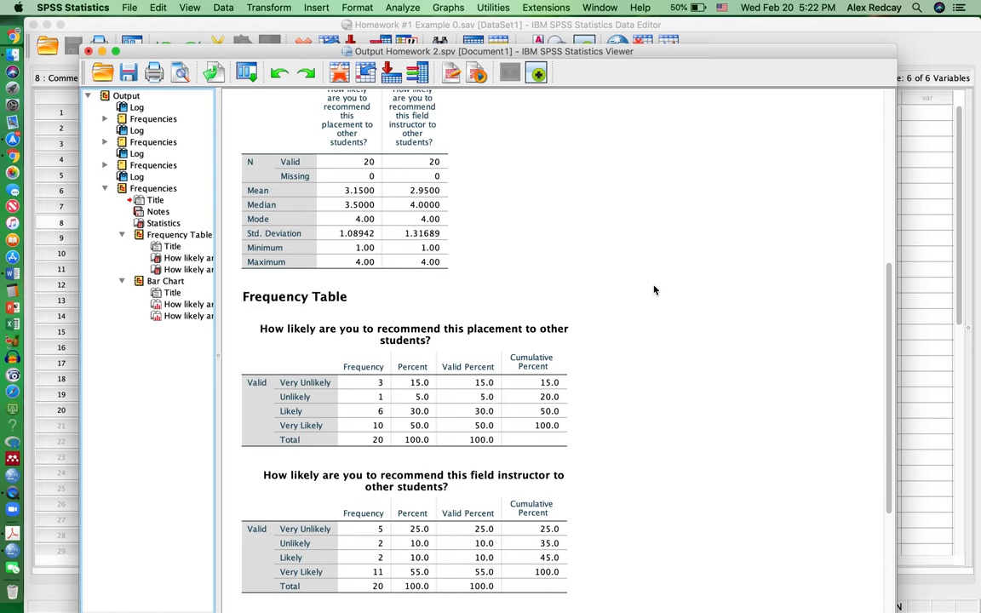
pyautogui.scroll(-3)
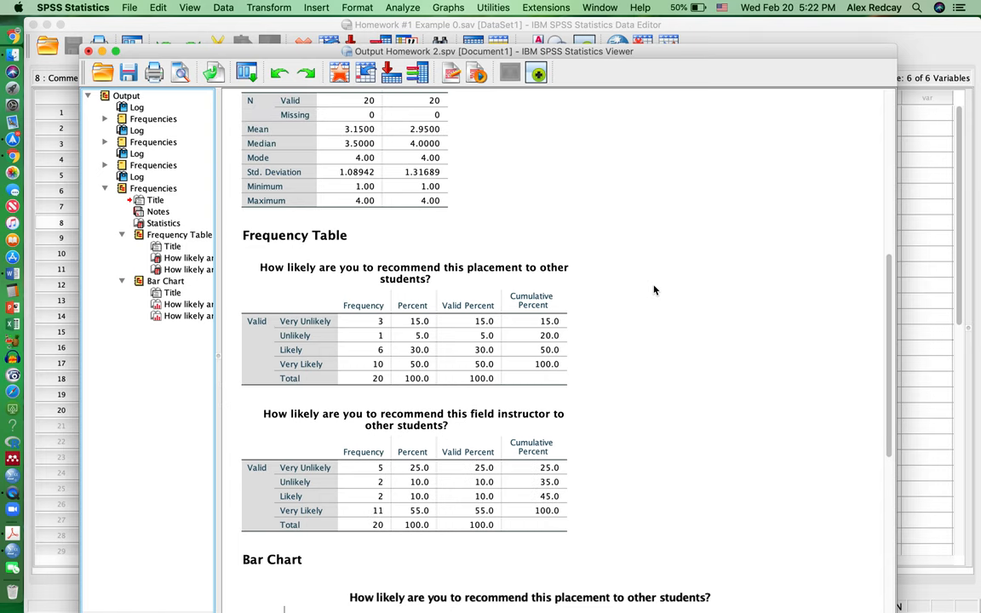
pyautogui.scroll(-3)
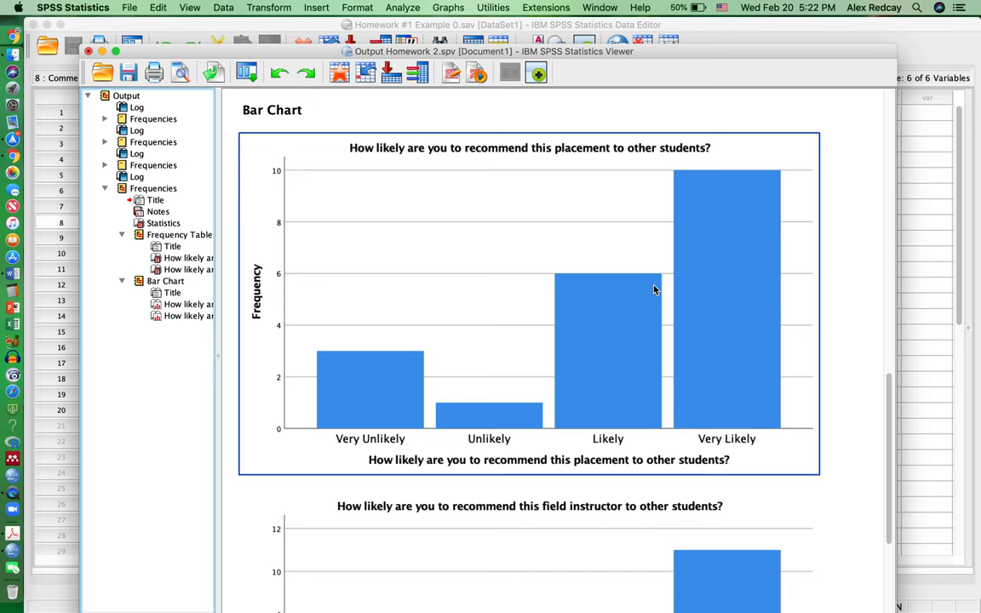
pyautogui.scroll(-3)
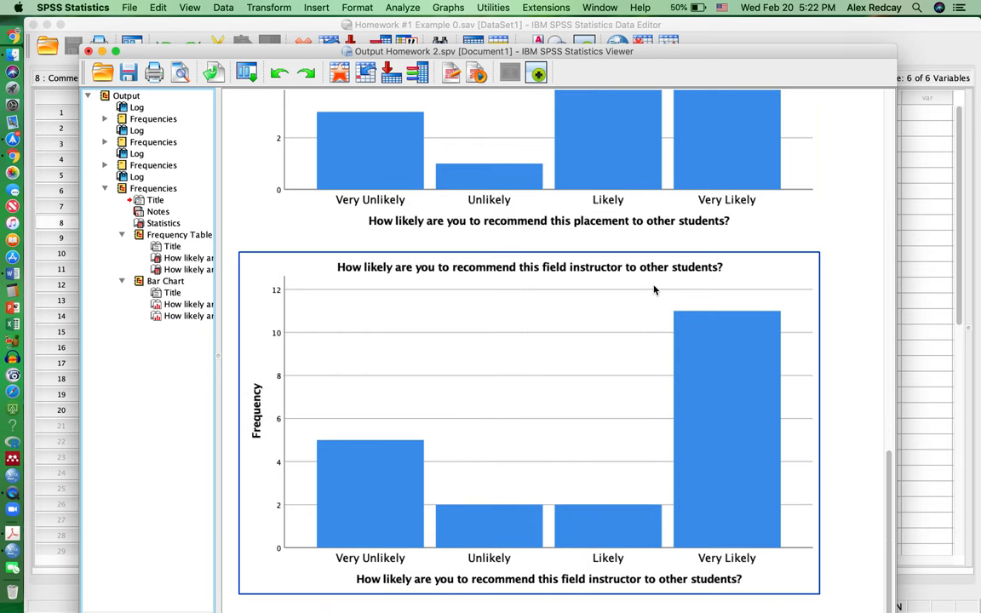
pyautogui.moveTo(340, 262)
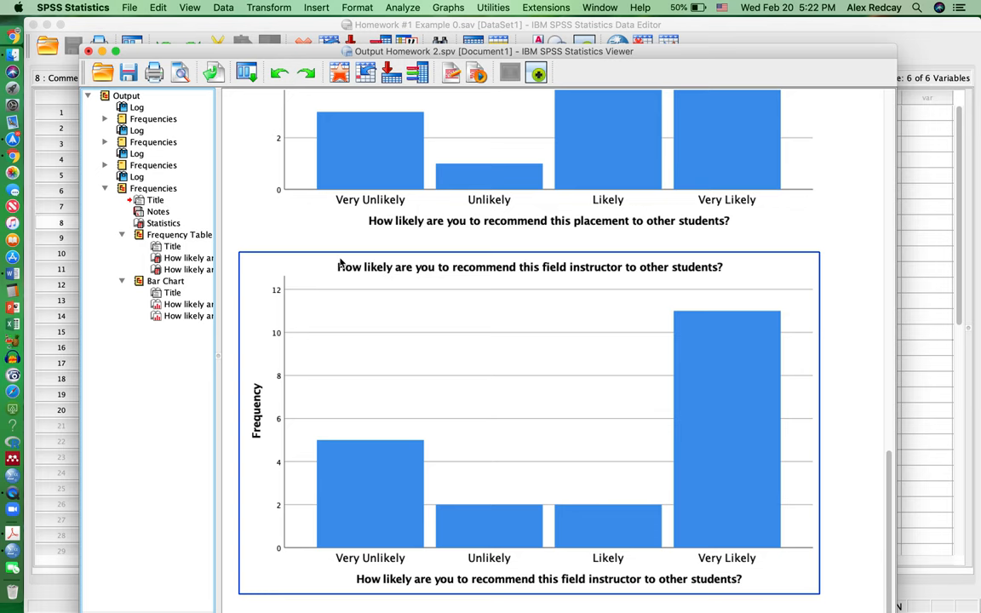
pyautogui.moveTo(568, 268)
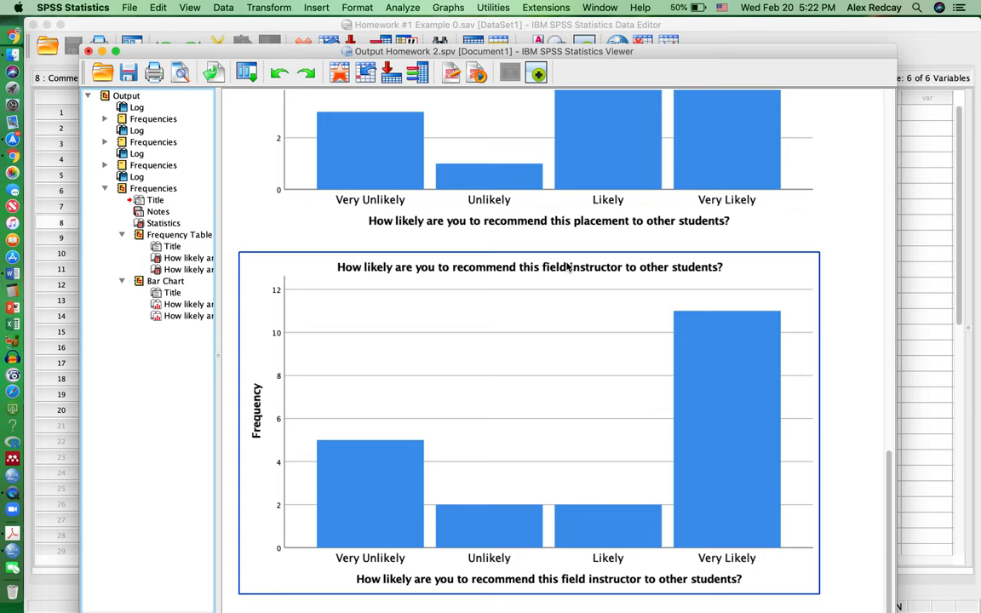
pyautogui.moveTo(383, 432)
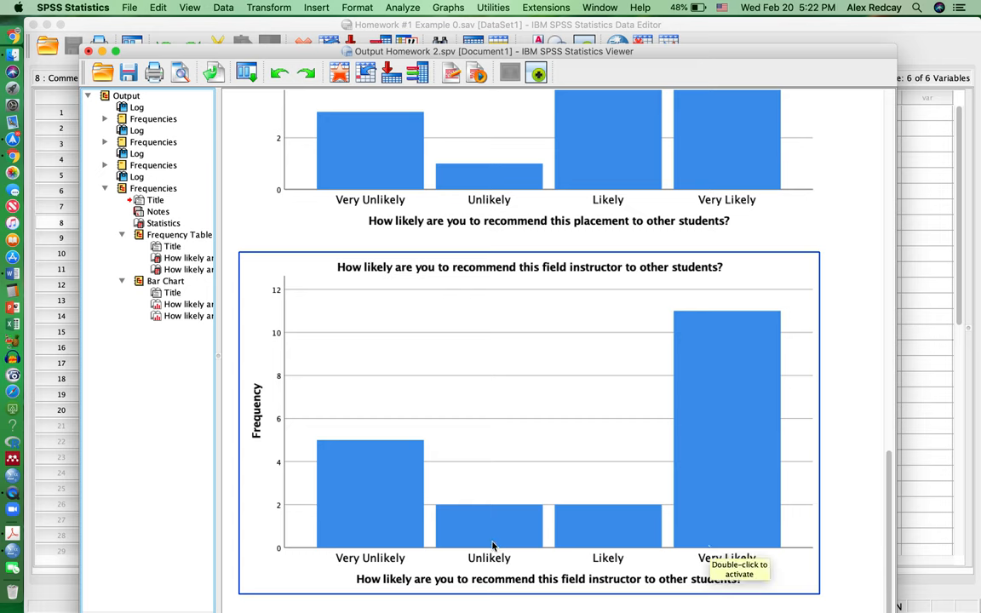
pyautogui.moveTo(477, 434)
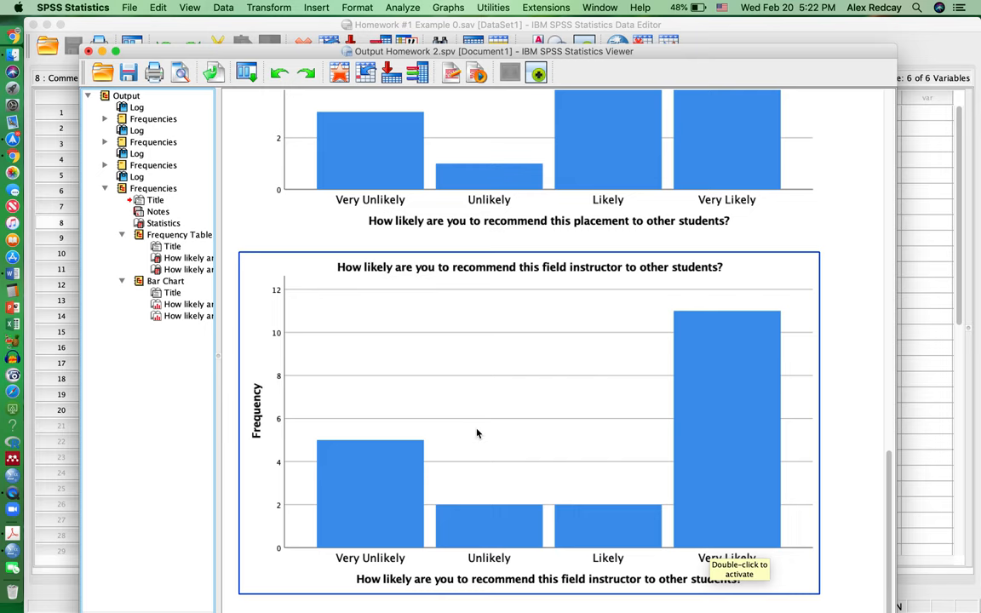
pyautogui.scroll(3)
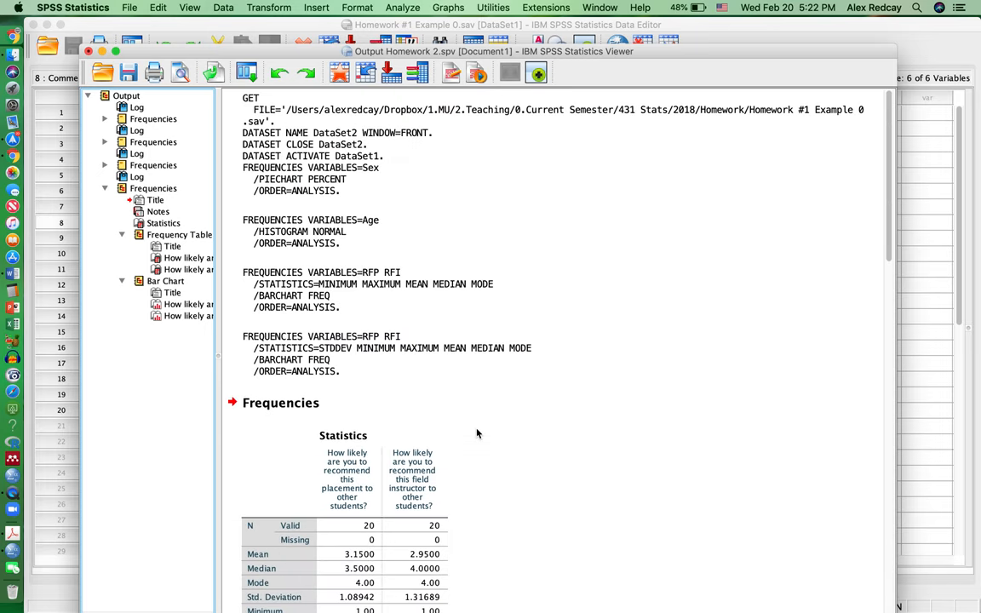
pyautogui.scroll(-3)
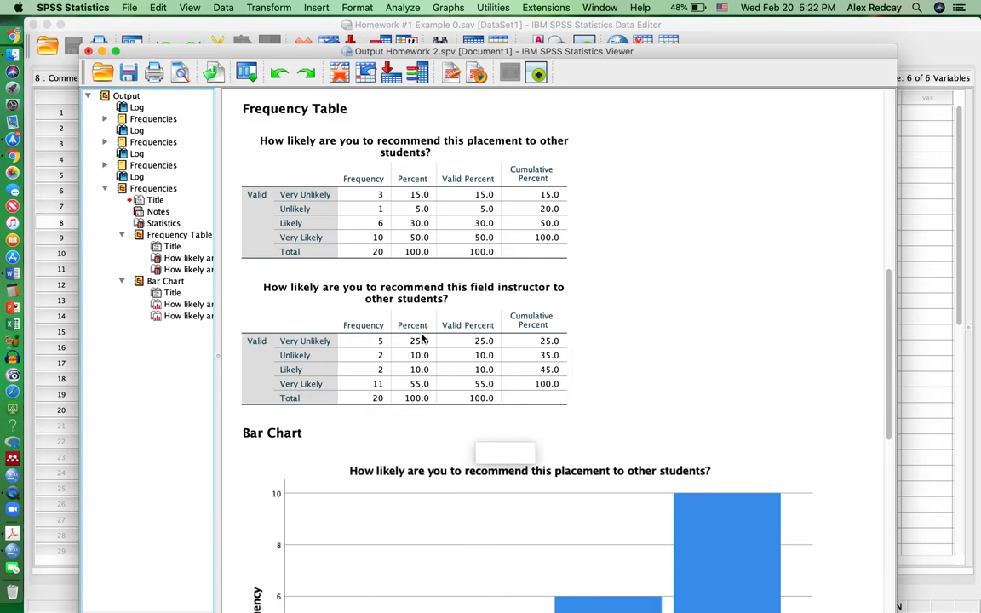
pyautogui.click(404, 196)
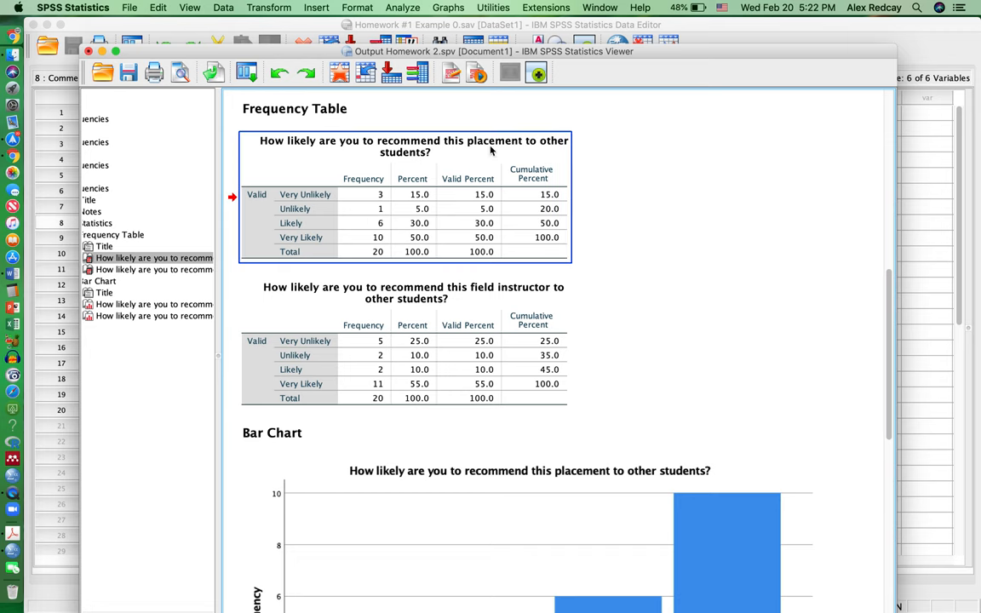
pyautogui.moveTo(402, 158)
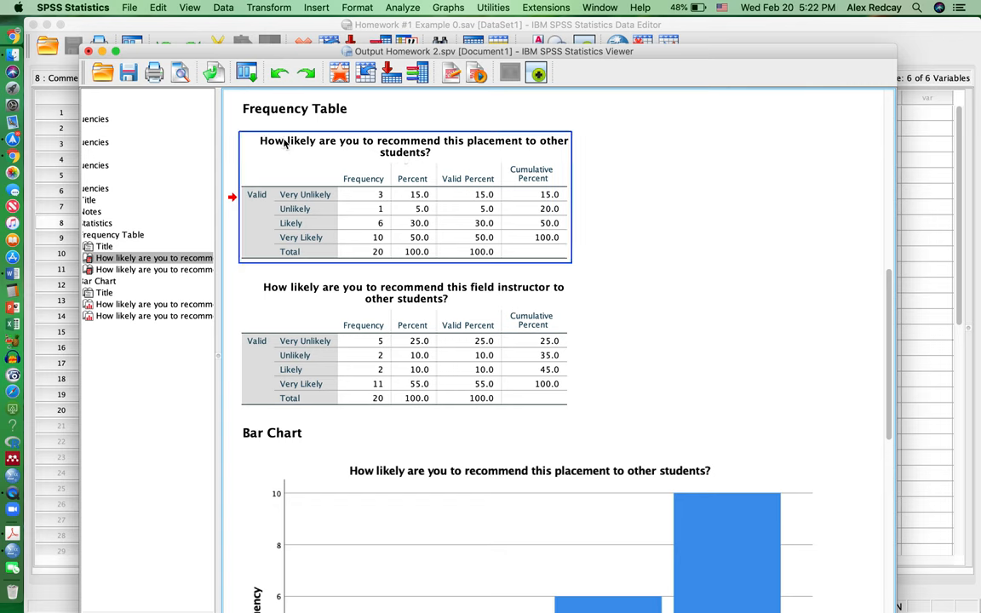
pyautogui.moveTo(361, 143)
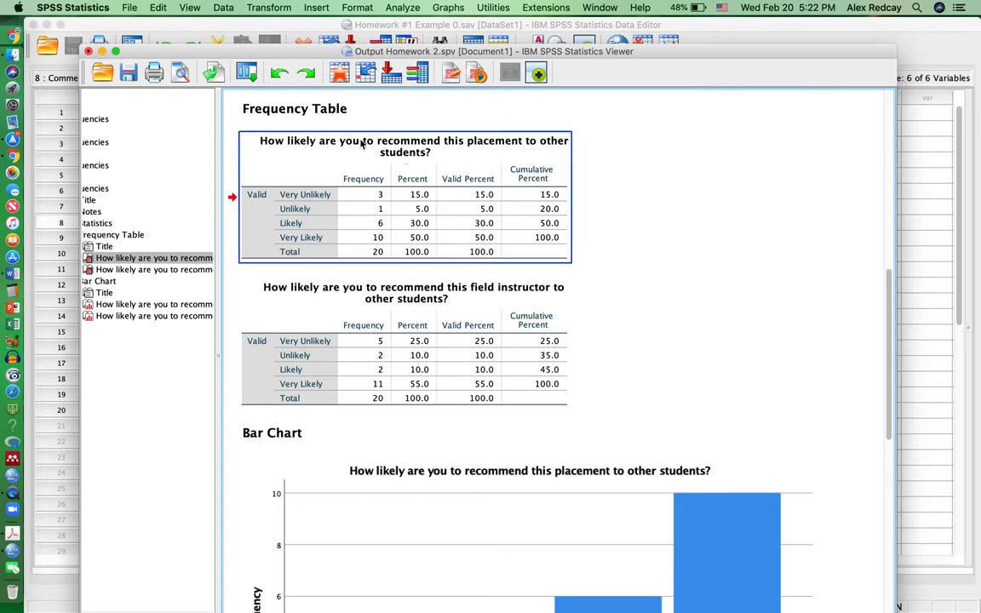
pyautogui.moveTo(418, 154)
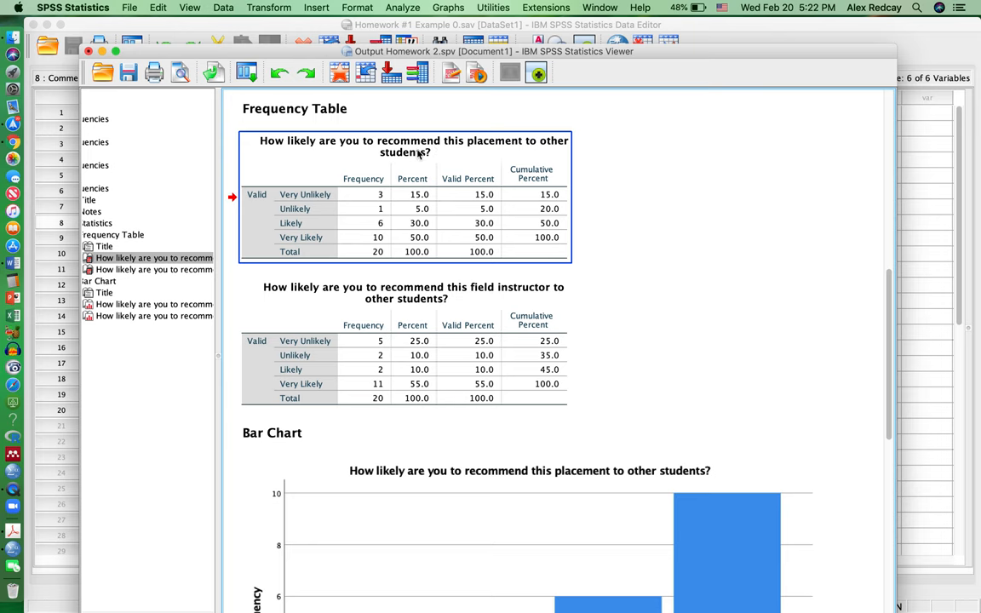
pyautogui.moveTo(438, 142)
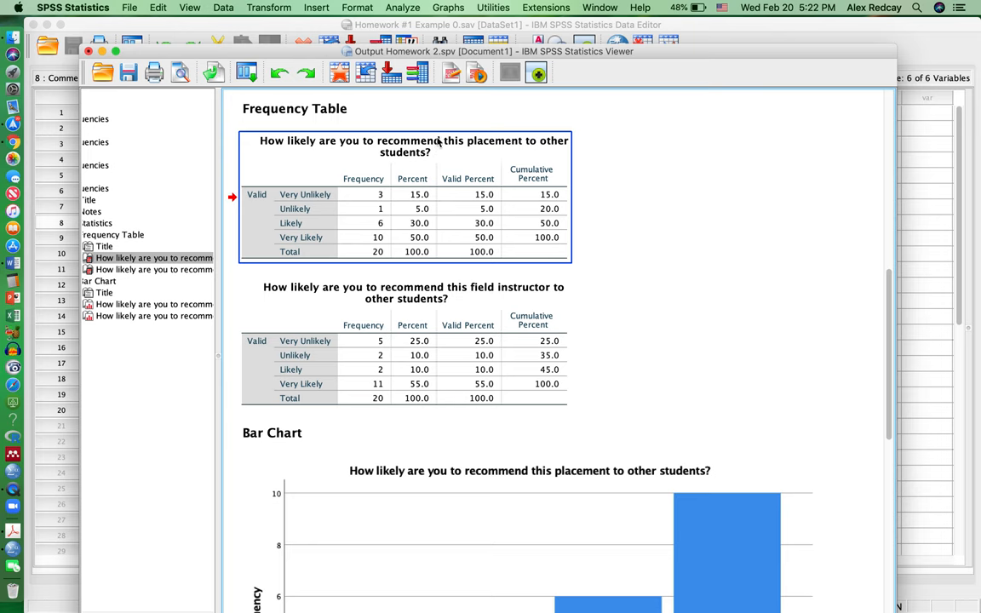
pyautogui.moveTo(437, 142)
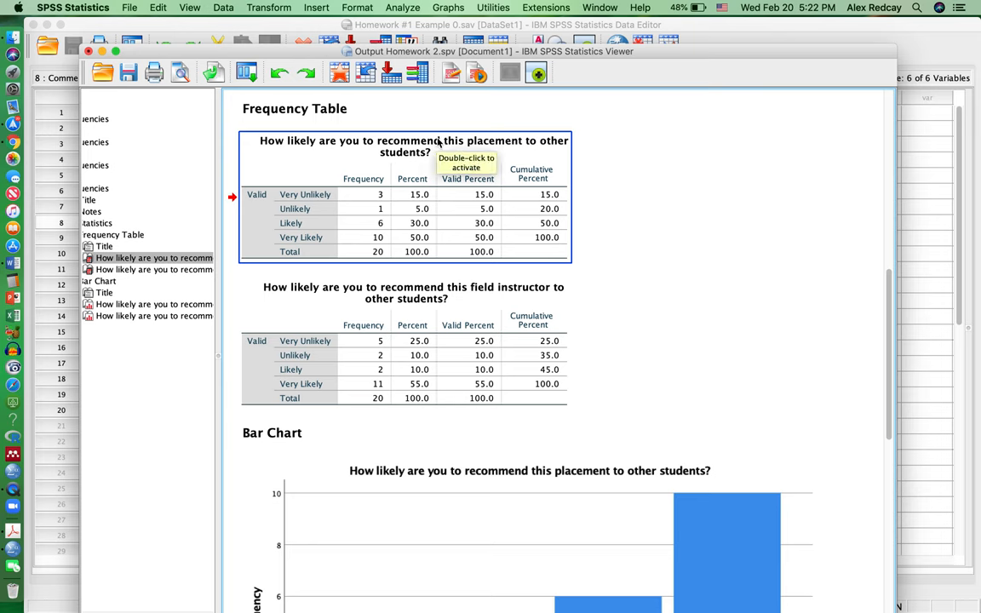
pyautogui.moveTo(298, 198)
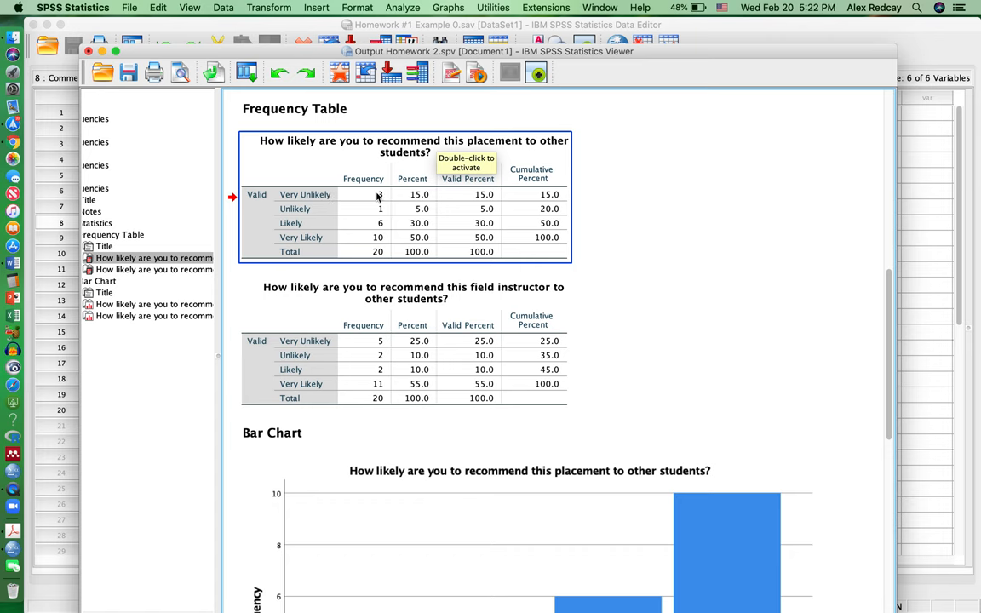
pyautogui.moveTo(378, 251)
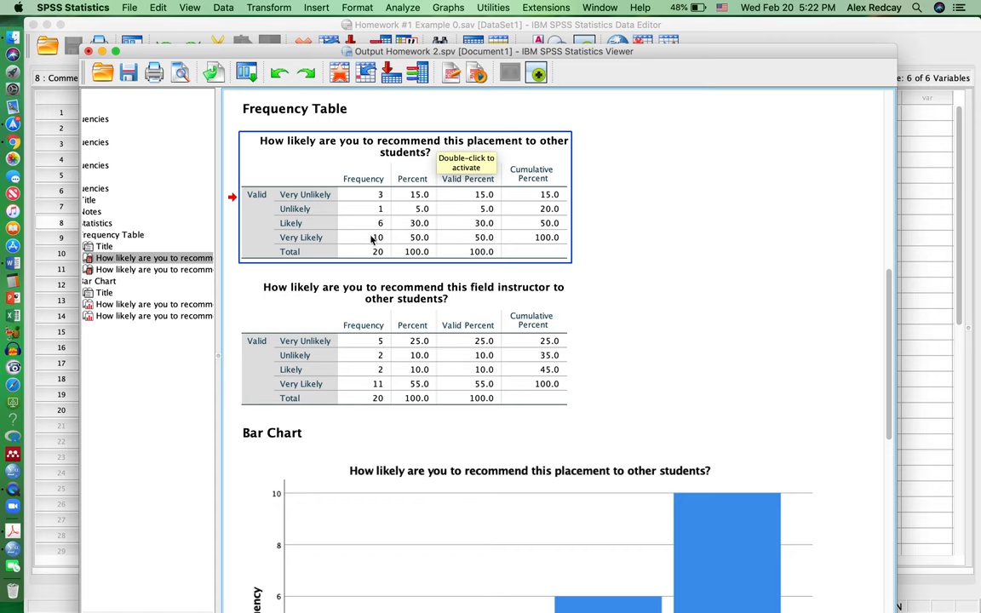
pyautogui.moveTo(414, 259)
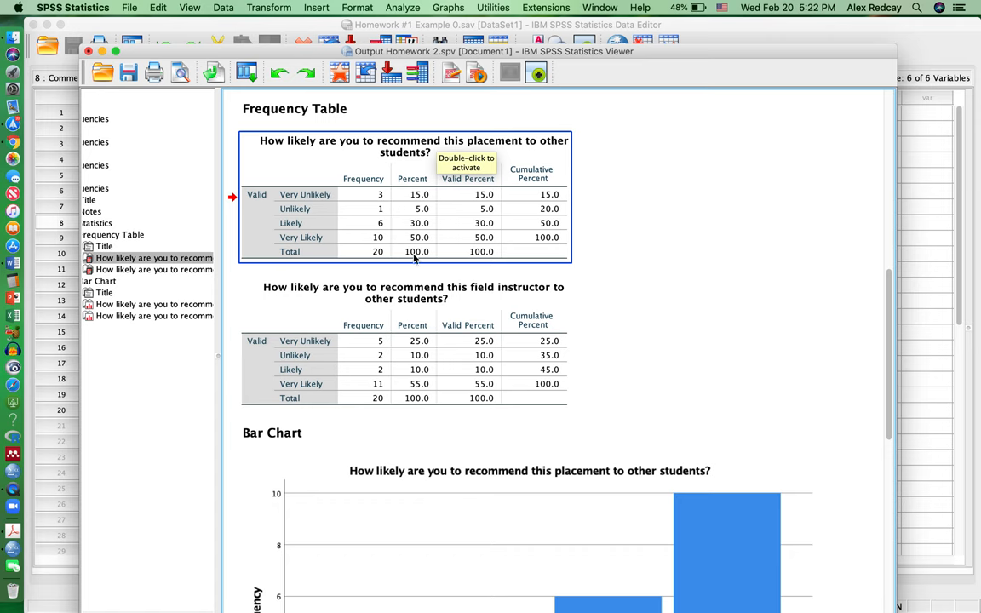
pyautogui.moveTo(426, 205)
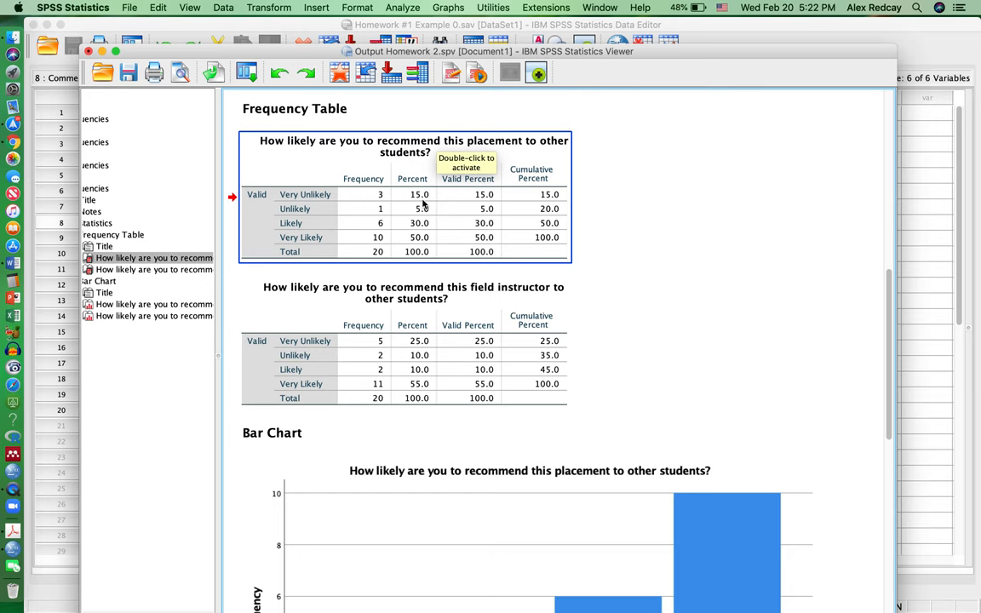
pyautogui.moveTo(375, 195)
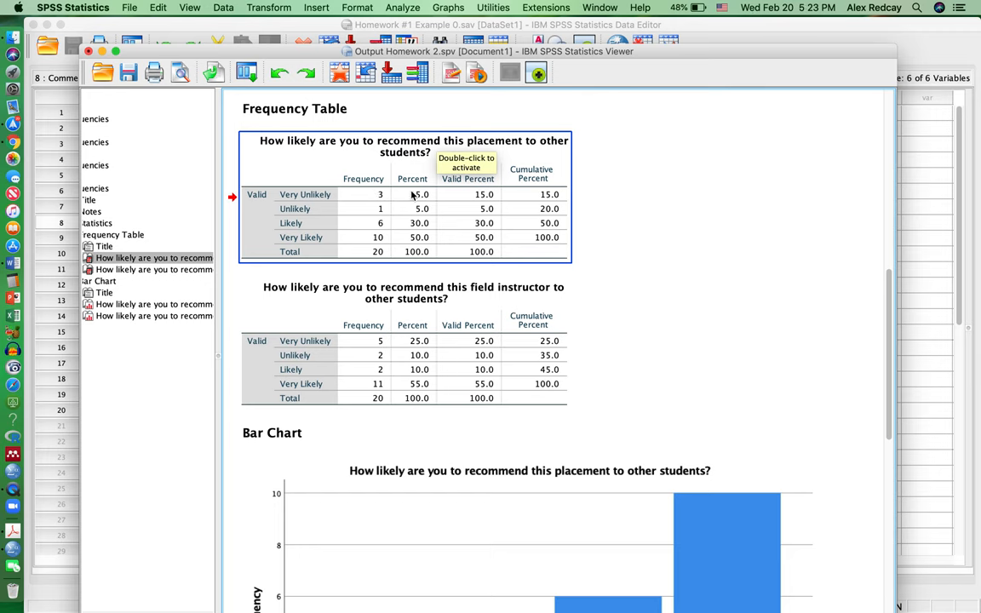
pyautogui.moveTo(413, 202)
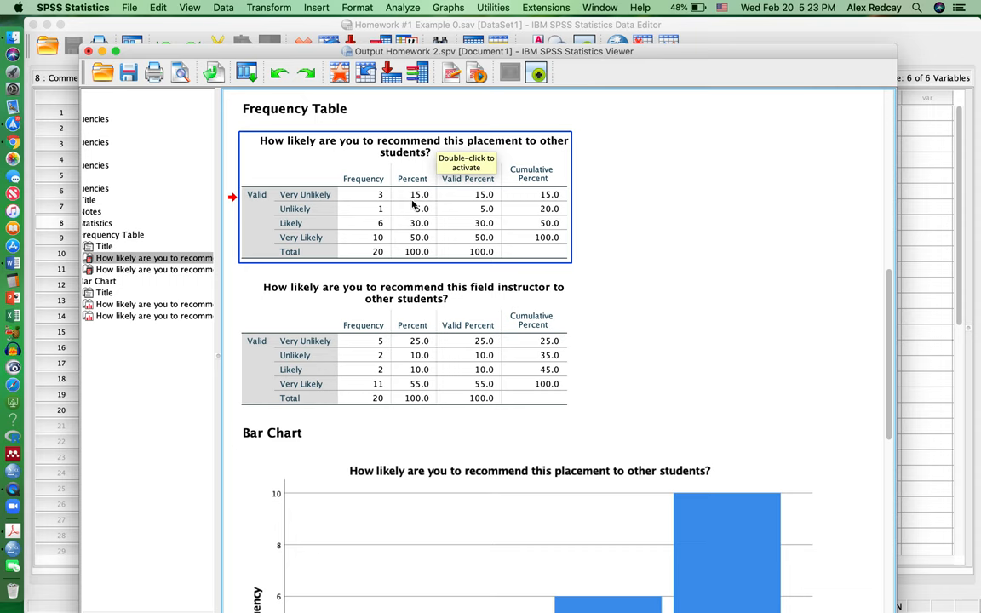
pyautogui.moveTo(299, 166)
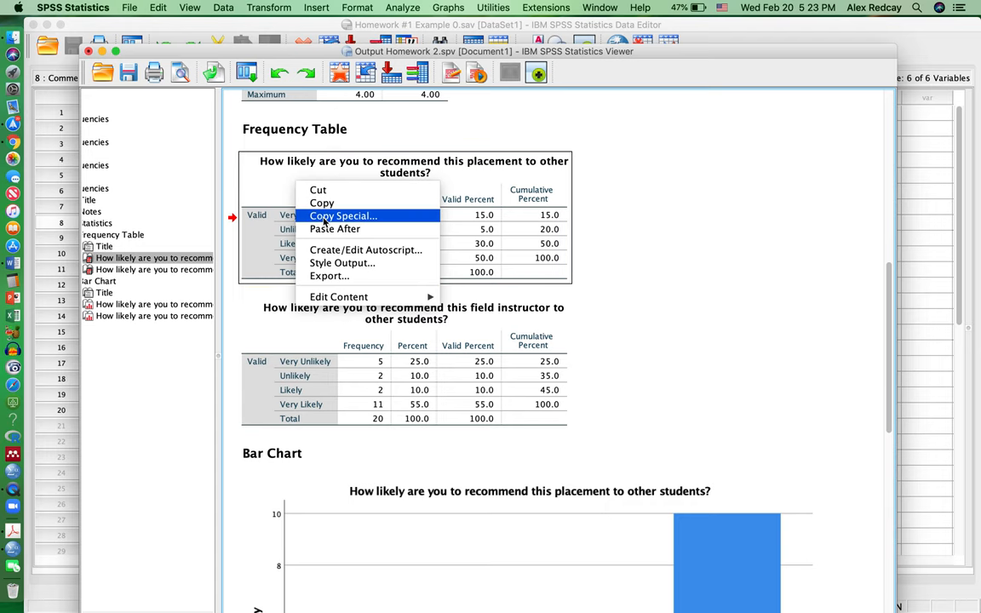
# Step: Copy the placement frequency table via Copy Special as Rich Text plus Image
pyautogui.click(342, 215)
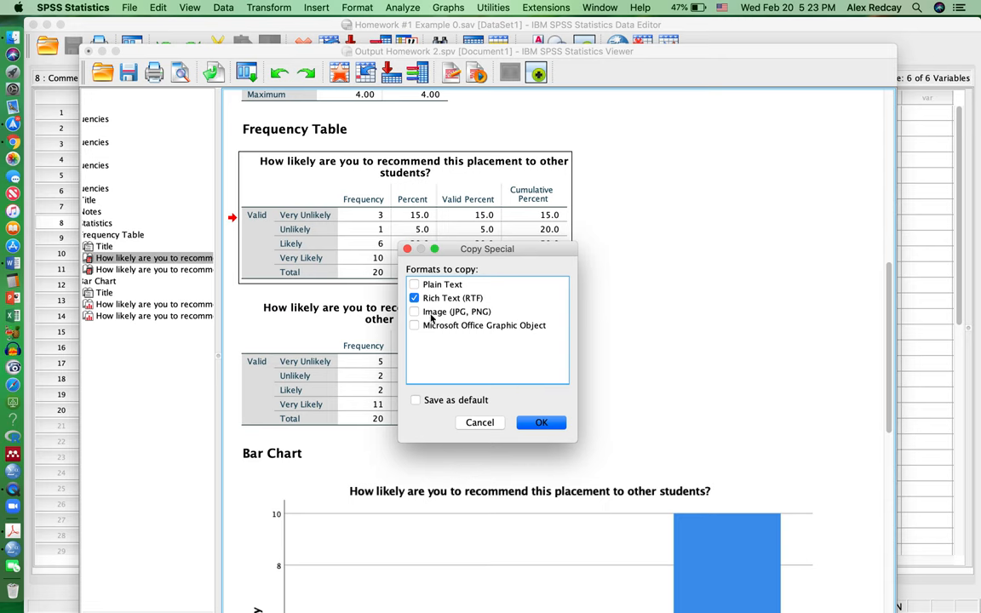
pyautogui.click(414, 311)
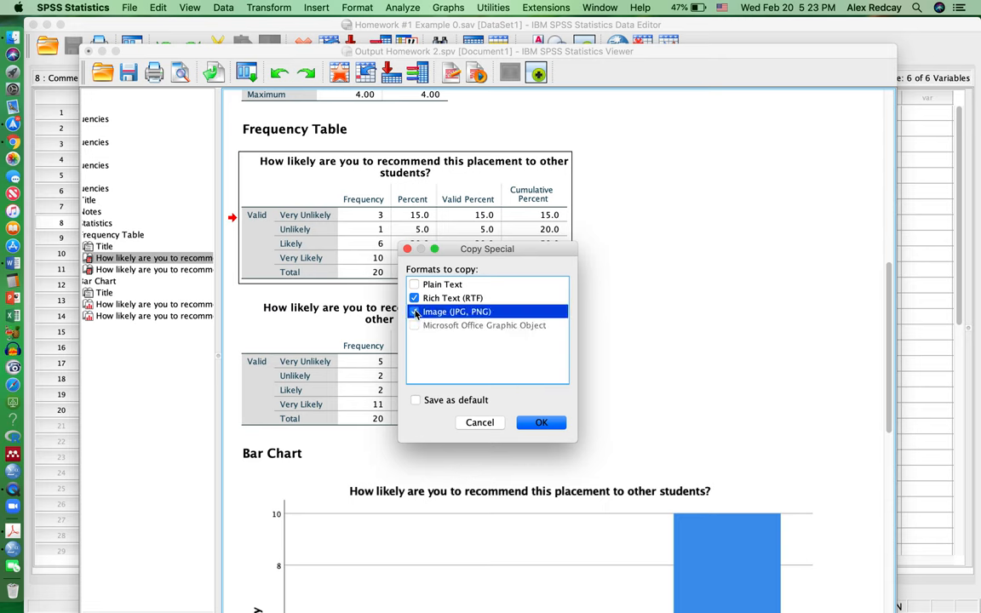
pyautogui.click(541, 423)
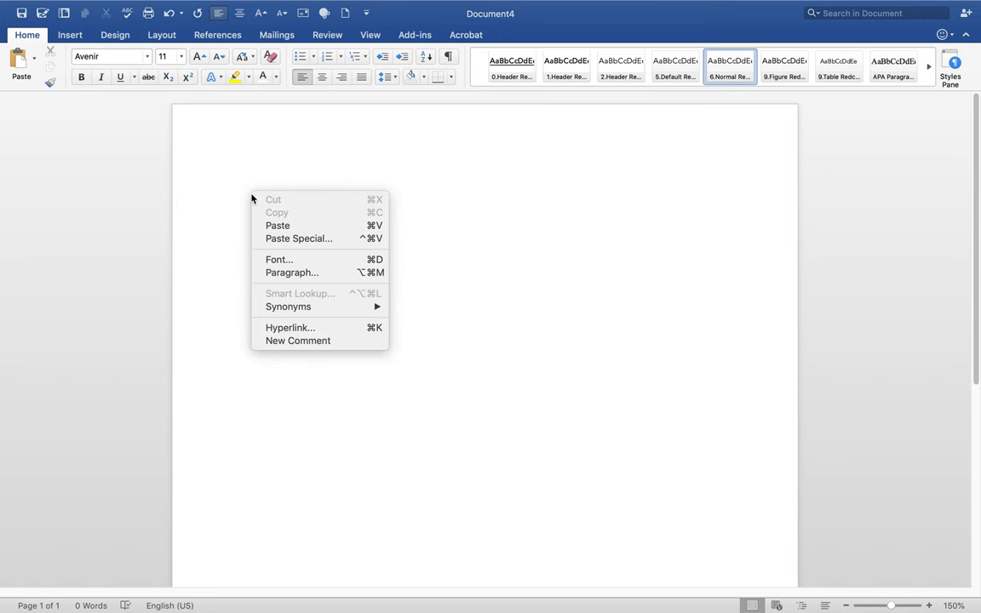
# Step: Paste the placement recommendation table into the blank Word document as an editable table
pyautogui.click(279, 225)
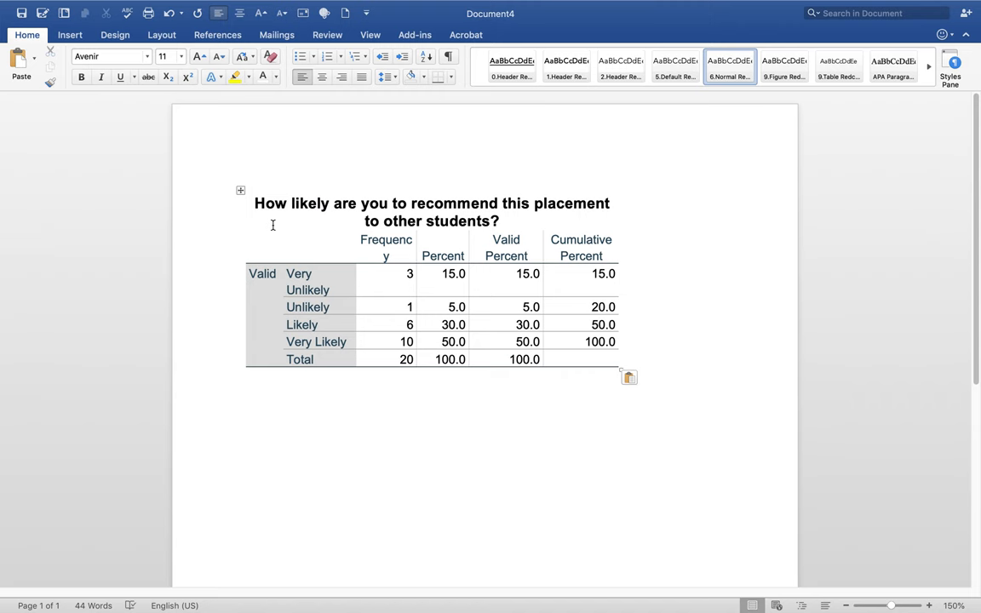
pyautogui.click(246, 395)
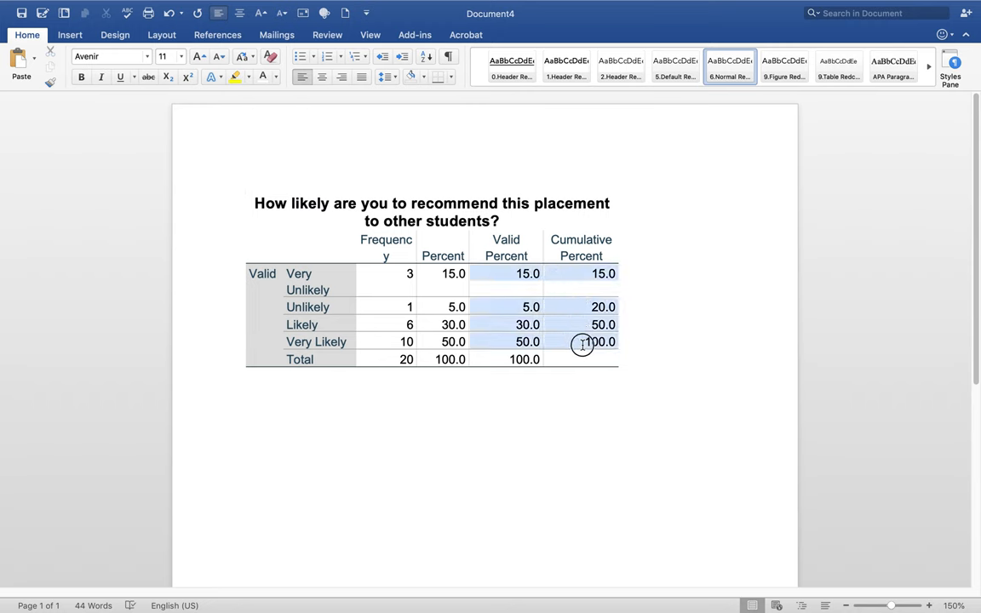
pyautogui.click(583, 345)
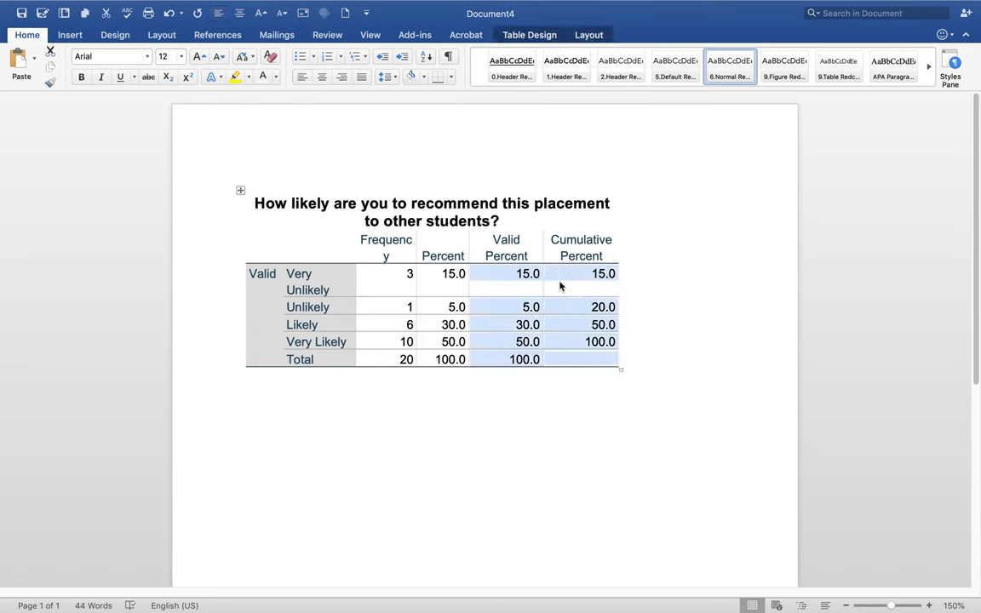
pyautogui.rightClick(561, 286)
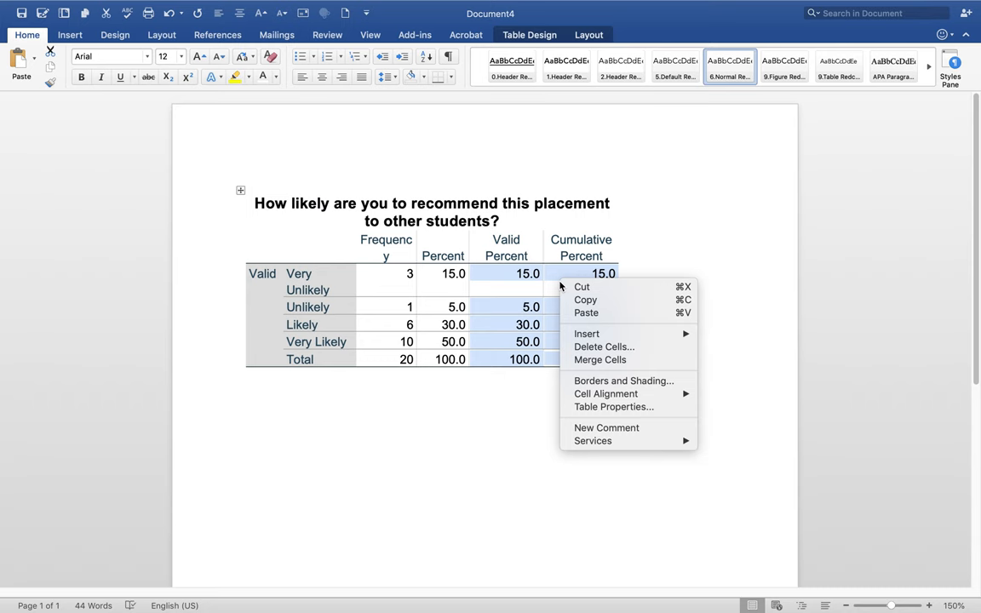
pyautogui.moveTo(604, 347)
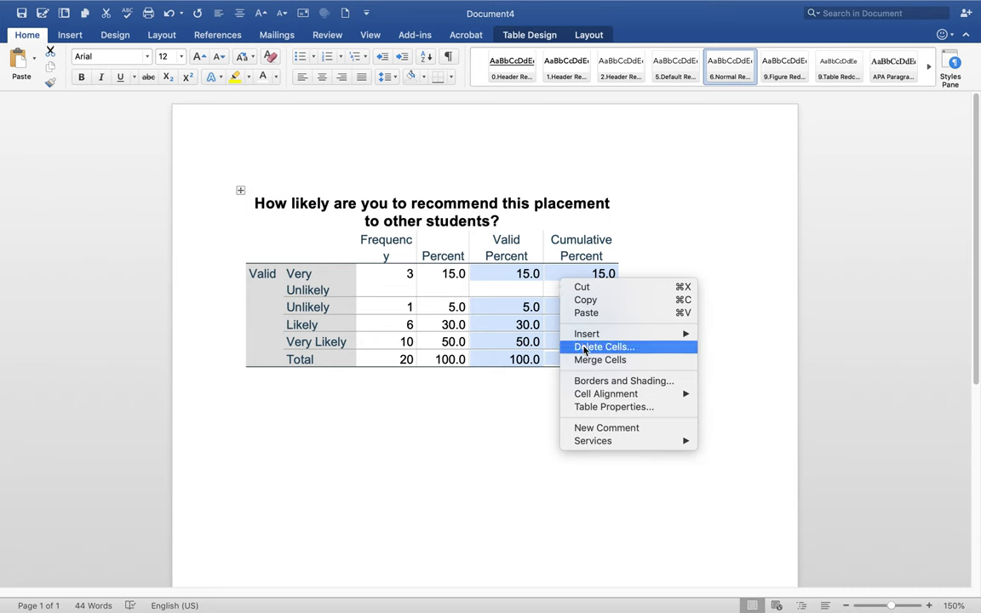
pyautogui.click(605, 346)
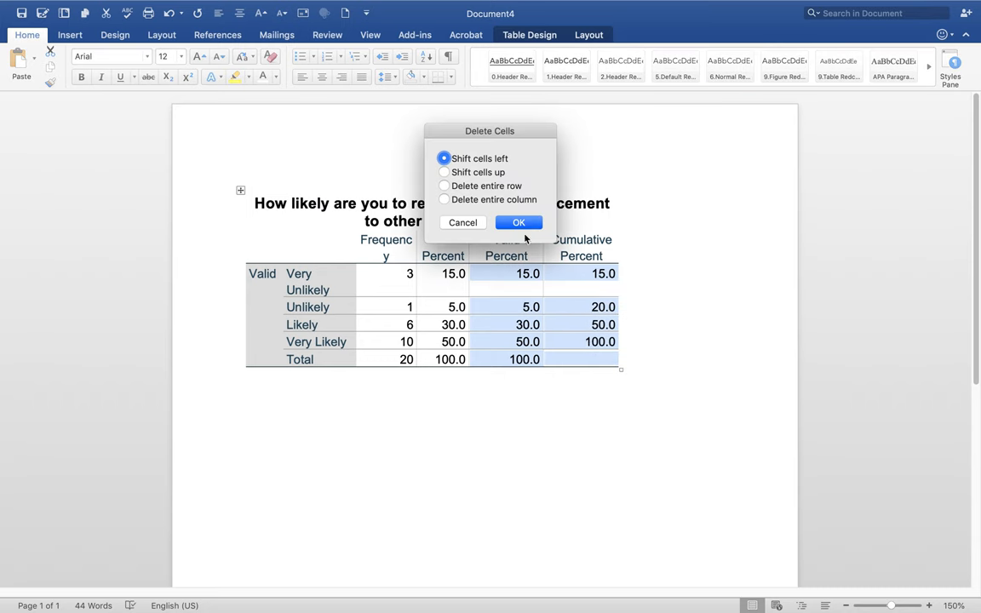
pyautogui.click(443, 200)
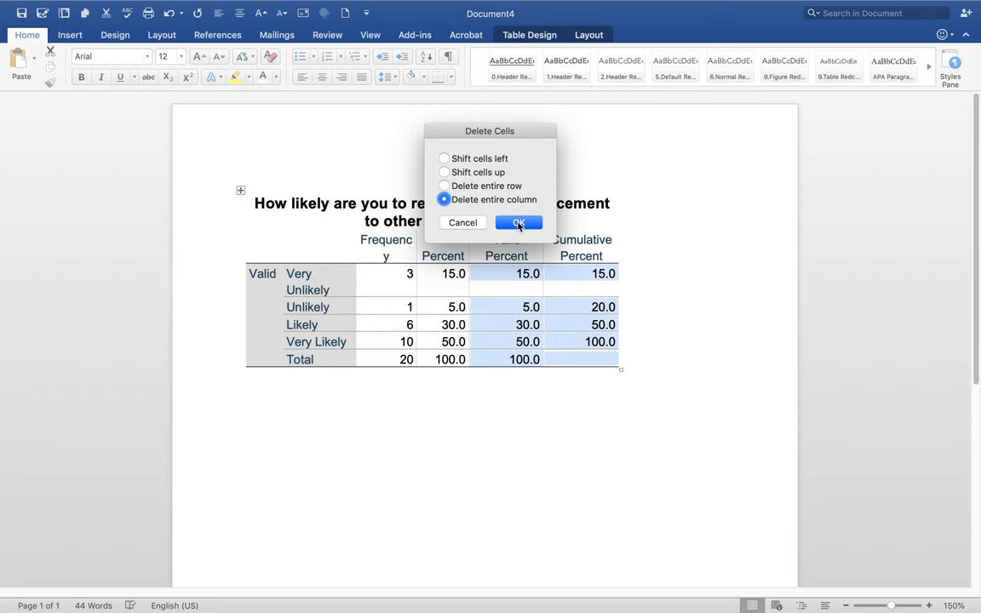
pyautogui.click(518, 222)
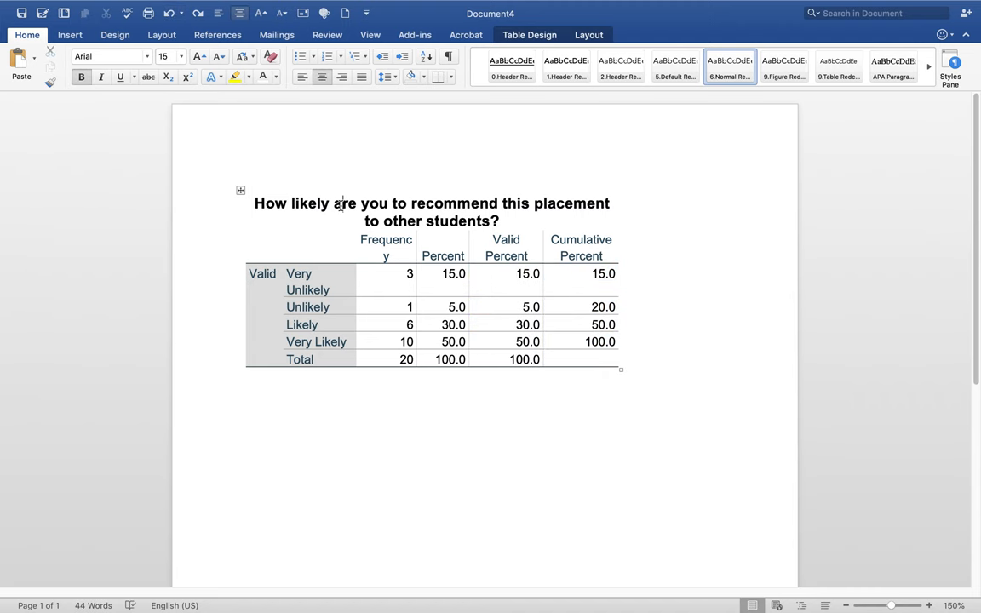
pyautogui.moveTo(491, 239)
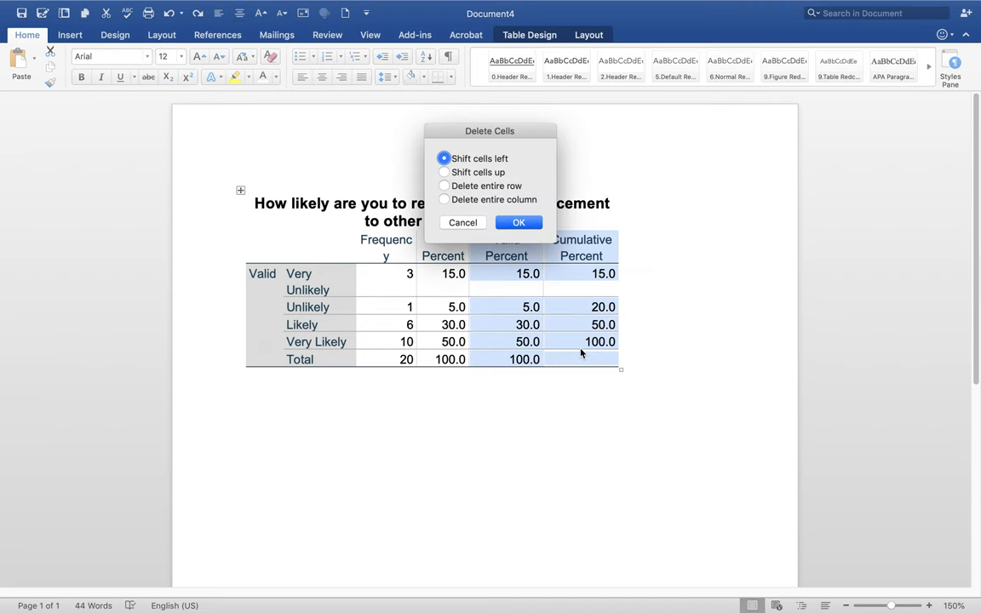
pyautogui.moveTo(475, 176)
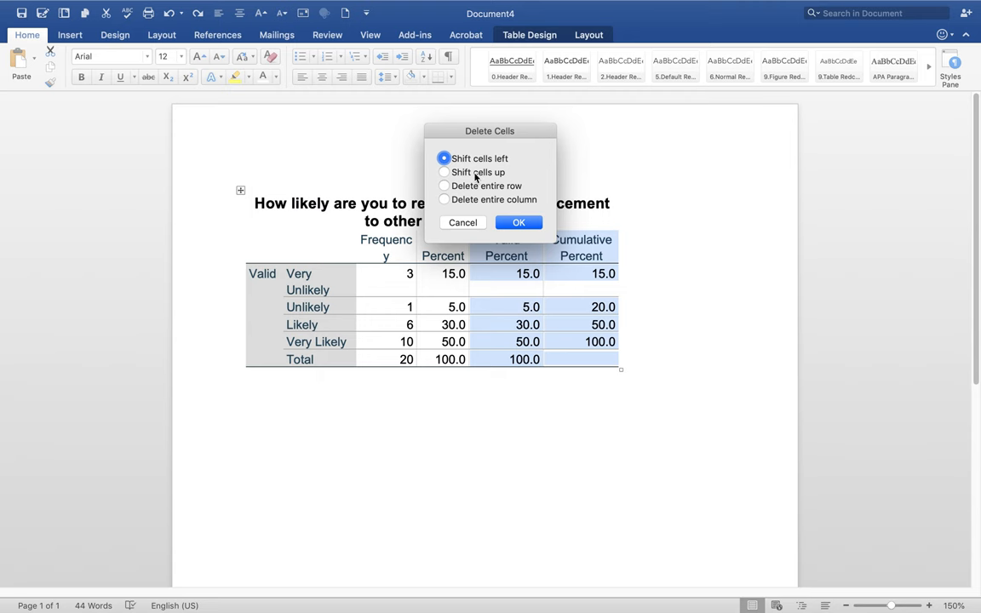
pyautogui.moveTo(519, 222)
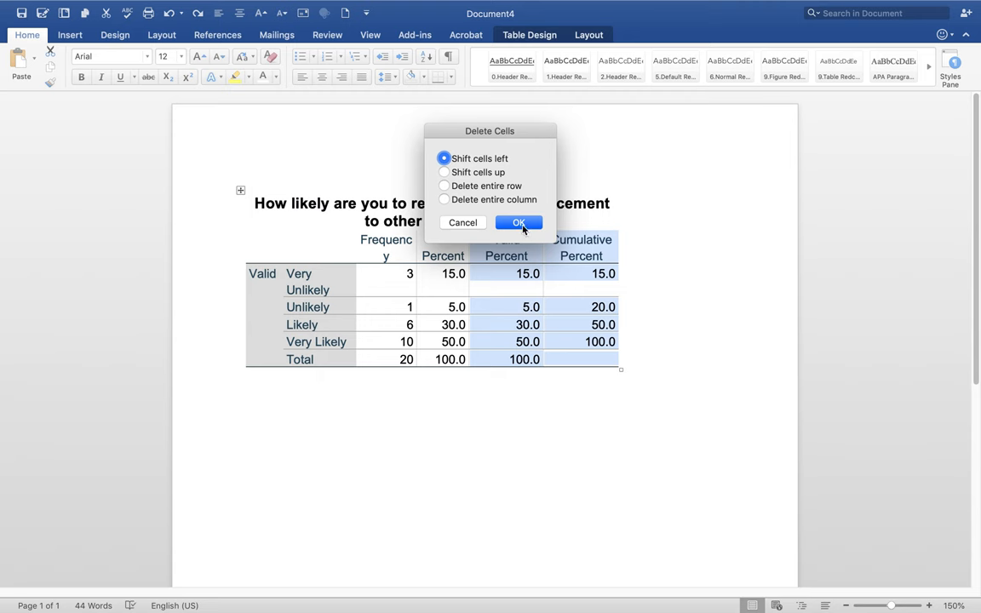
# Step: Confirm Delete Cells to remove the Valid Percent and Cumulative Percent columns
pyautogui.click(518, 222)
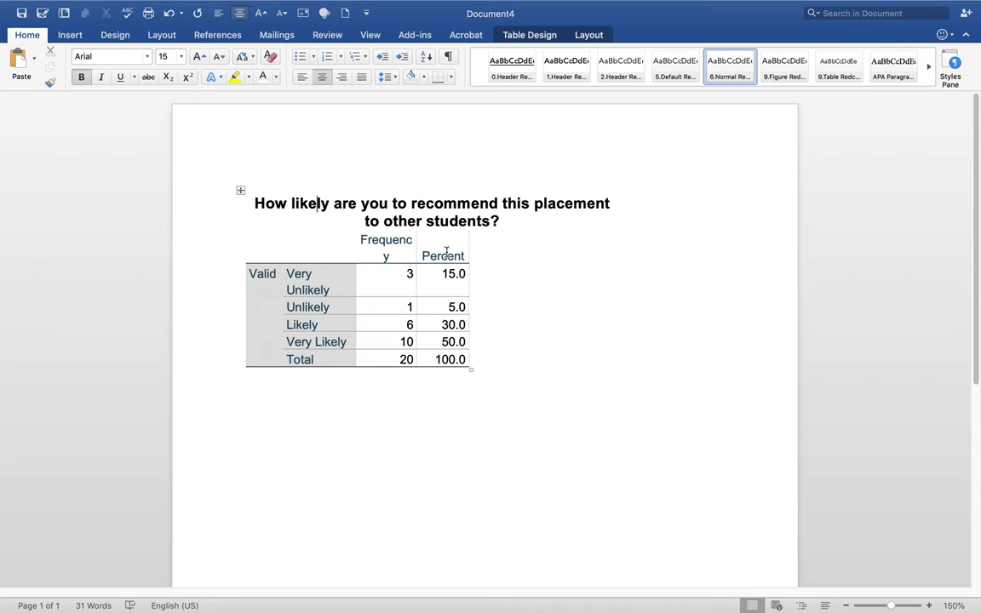
pyautogui.click(453, 273)
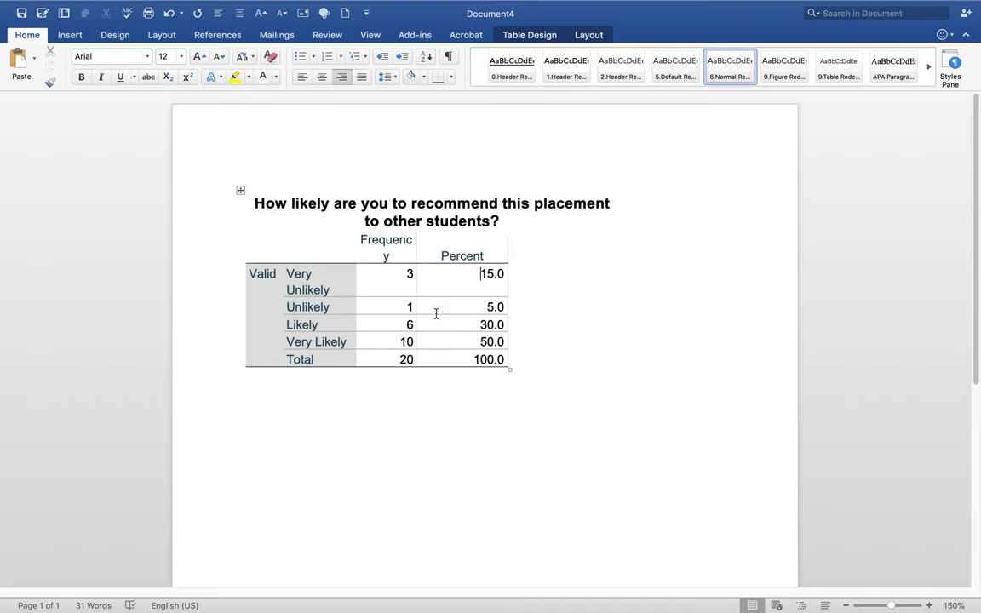
pyautogui.moveTo(508, 280)
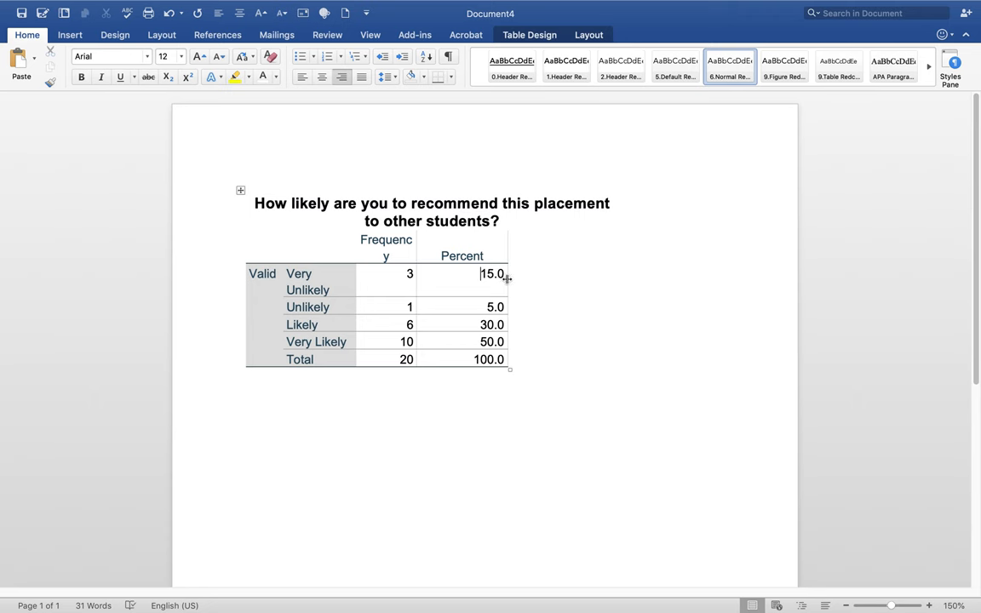